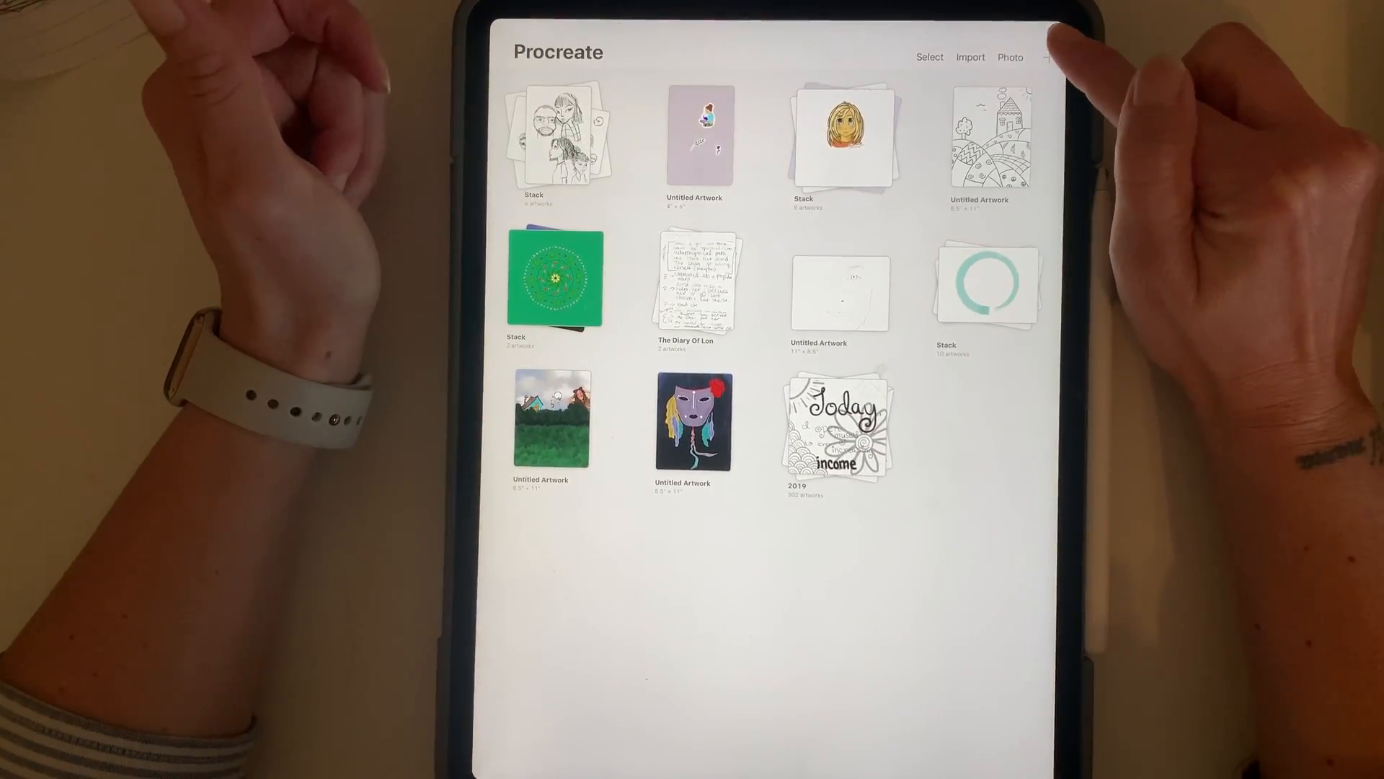
# Step: Create a new square canvas from the gallery's New canvas list
pyautogui.click(1049, 57)
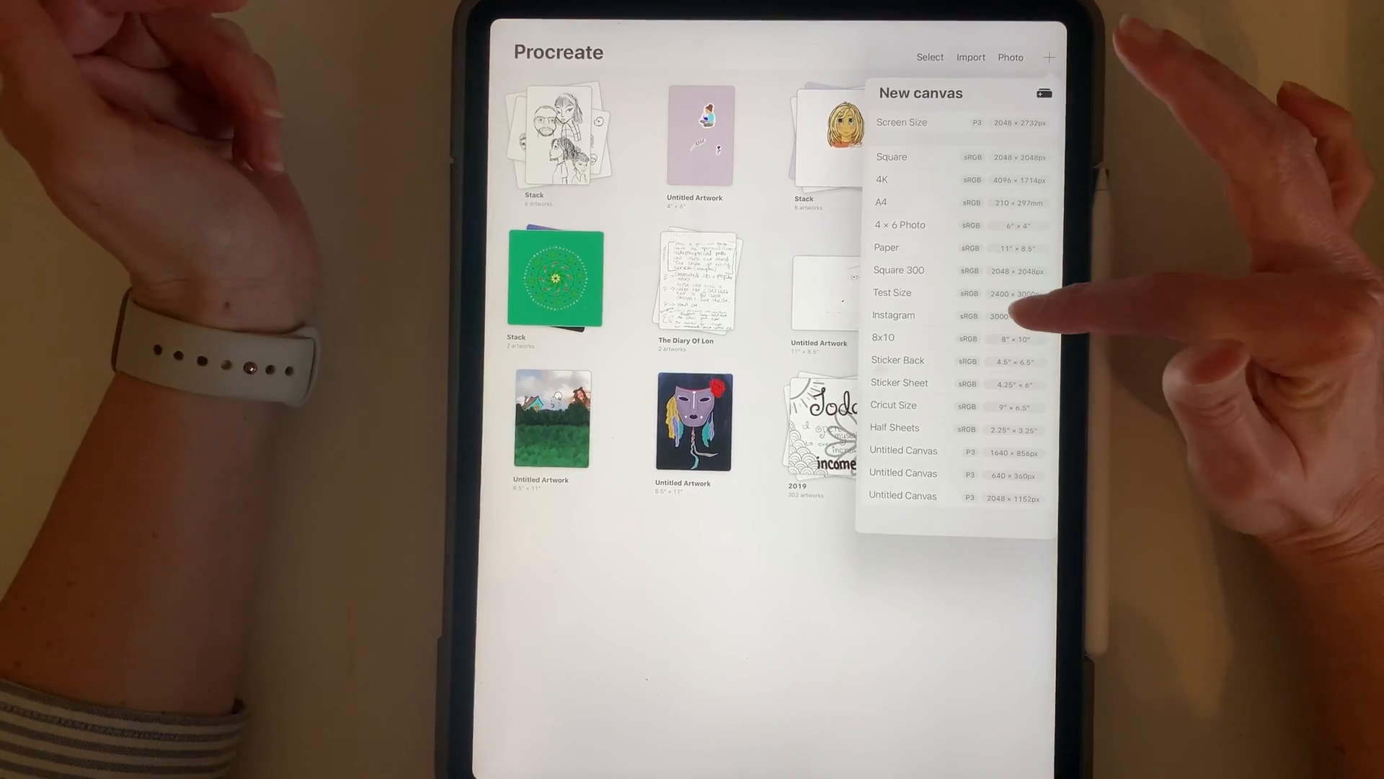
pyautogui.click(893, 315)
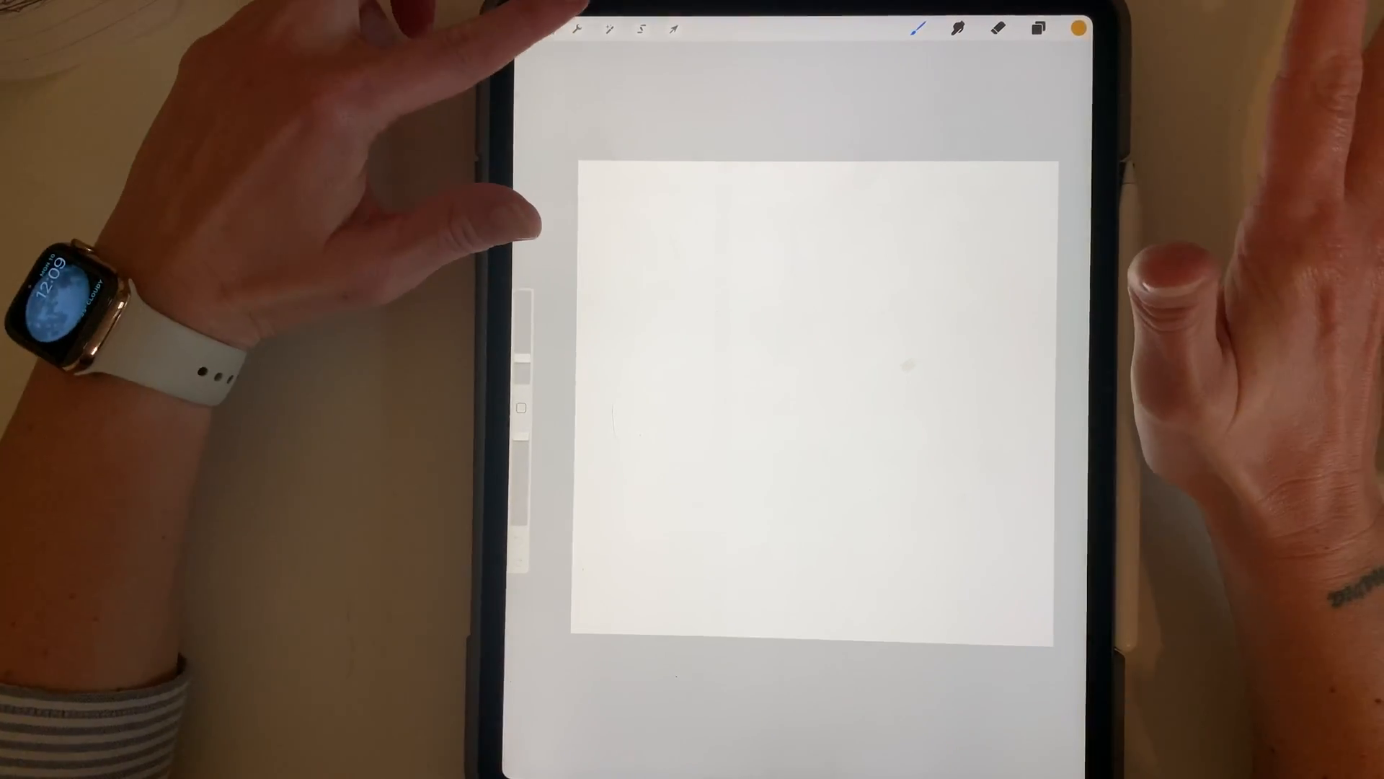
# Step: Insert the meditating figure line drawing from All Photos via Actions > Add
pyautogui.click(577, 28)
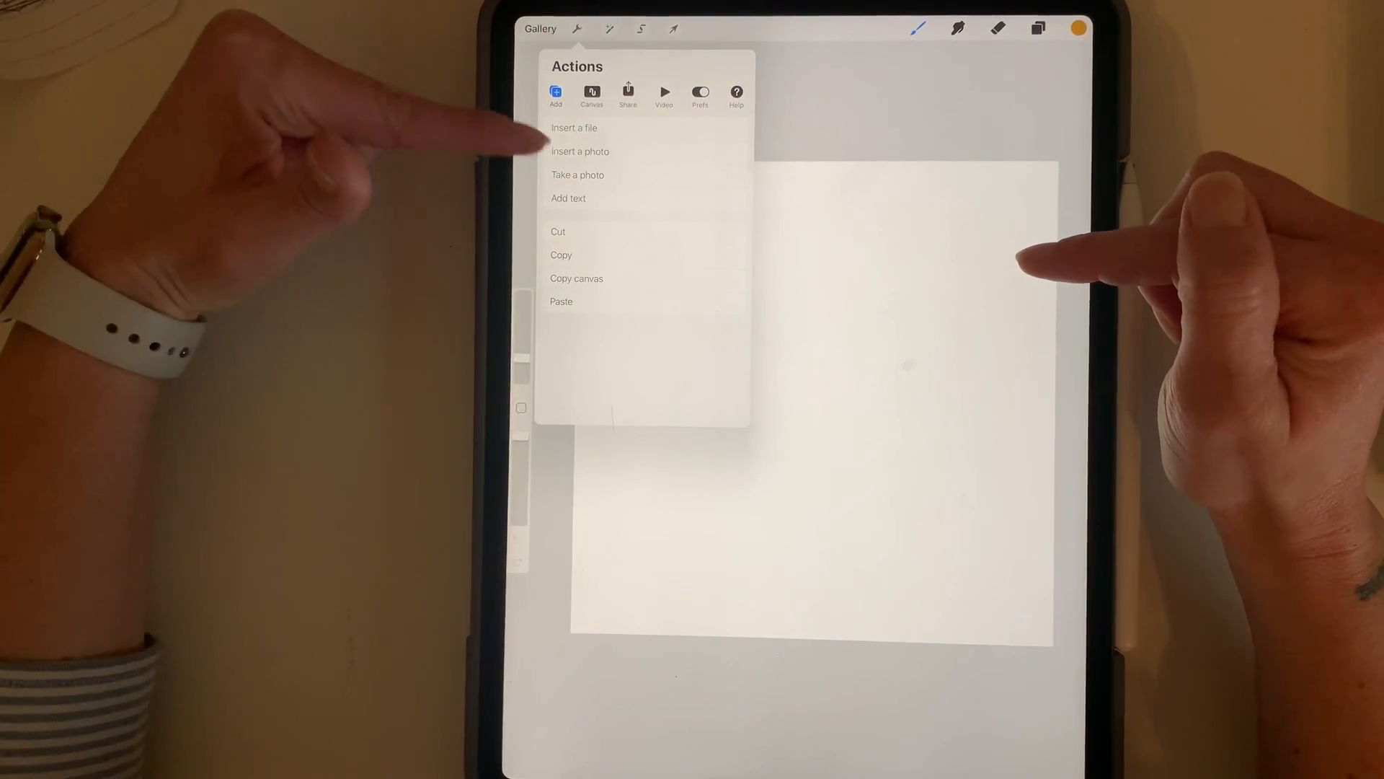
pyautogui.click(580, 151)
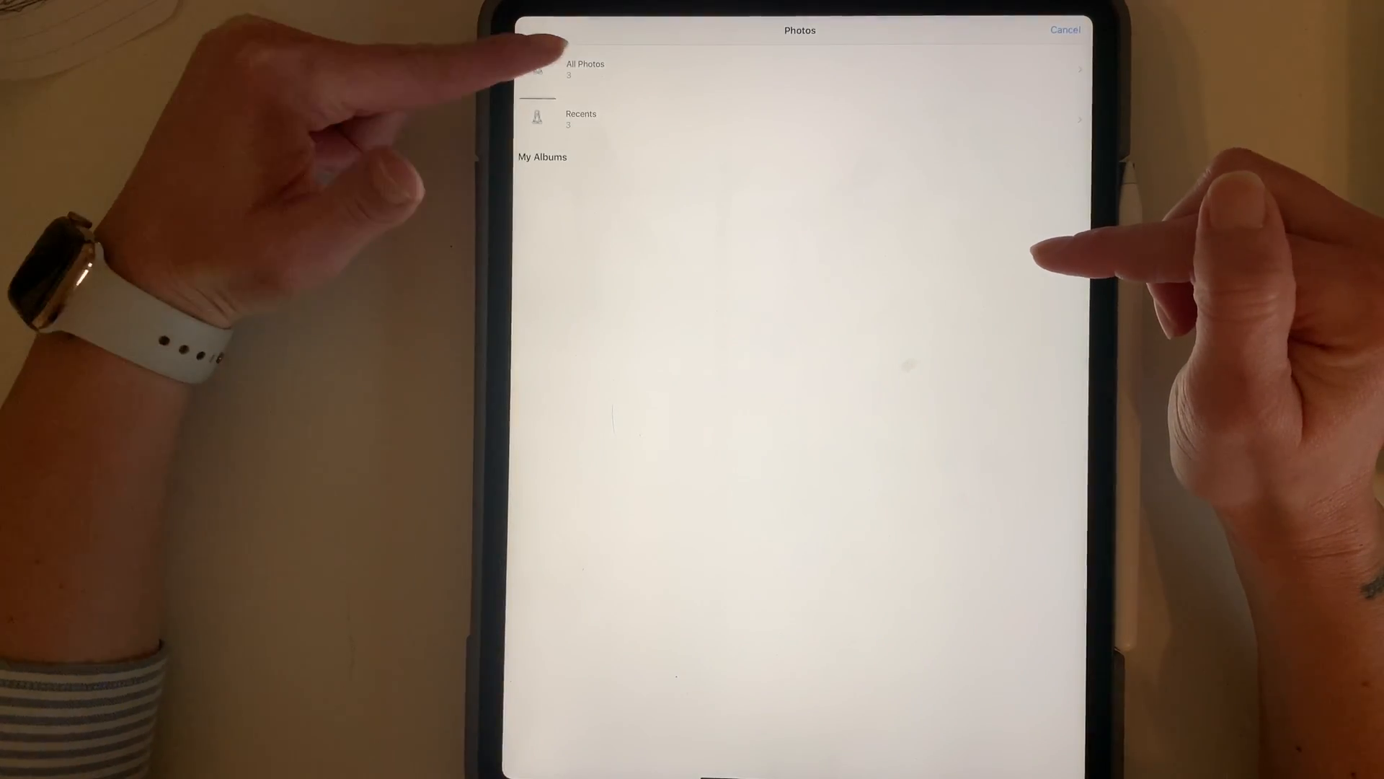
pyautogui.click(585, 70)
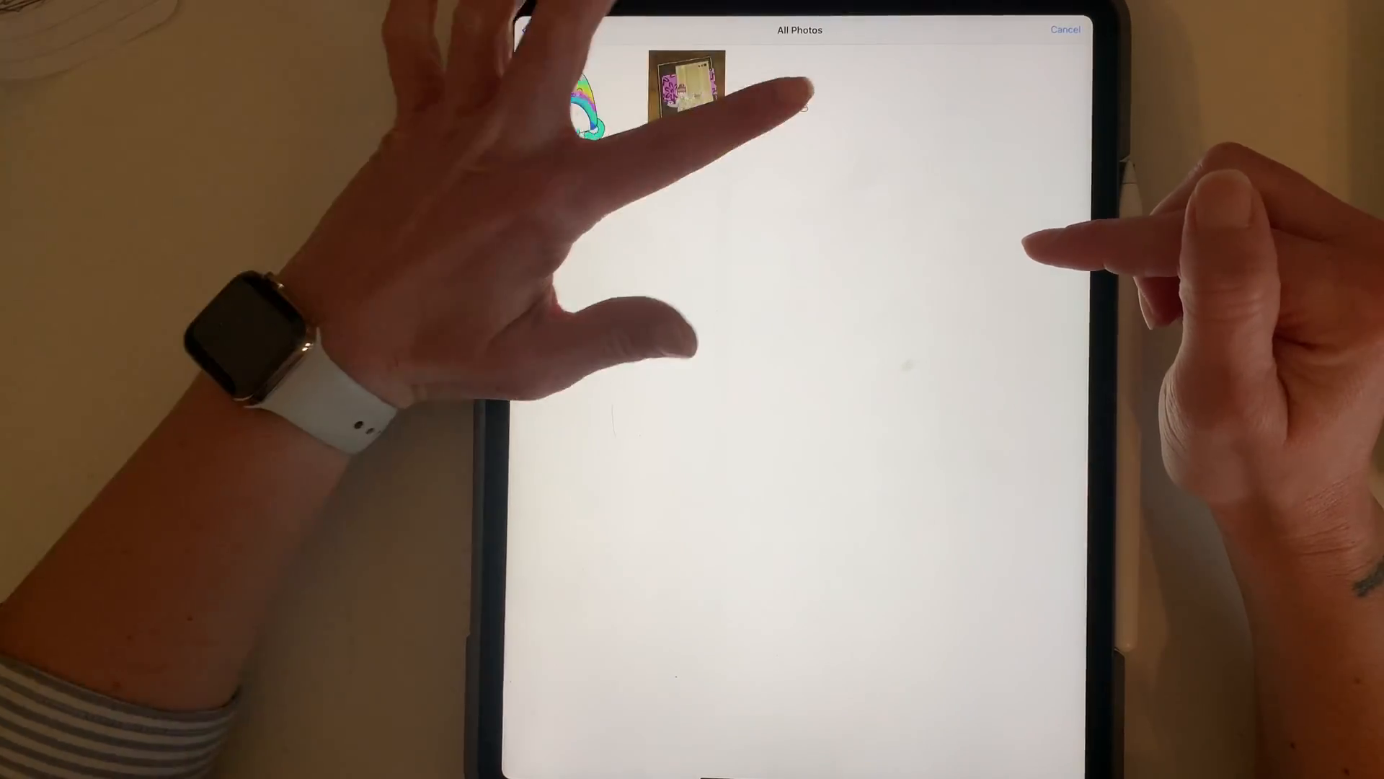
pyautogui.click(685, 84)
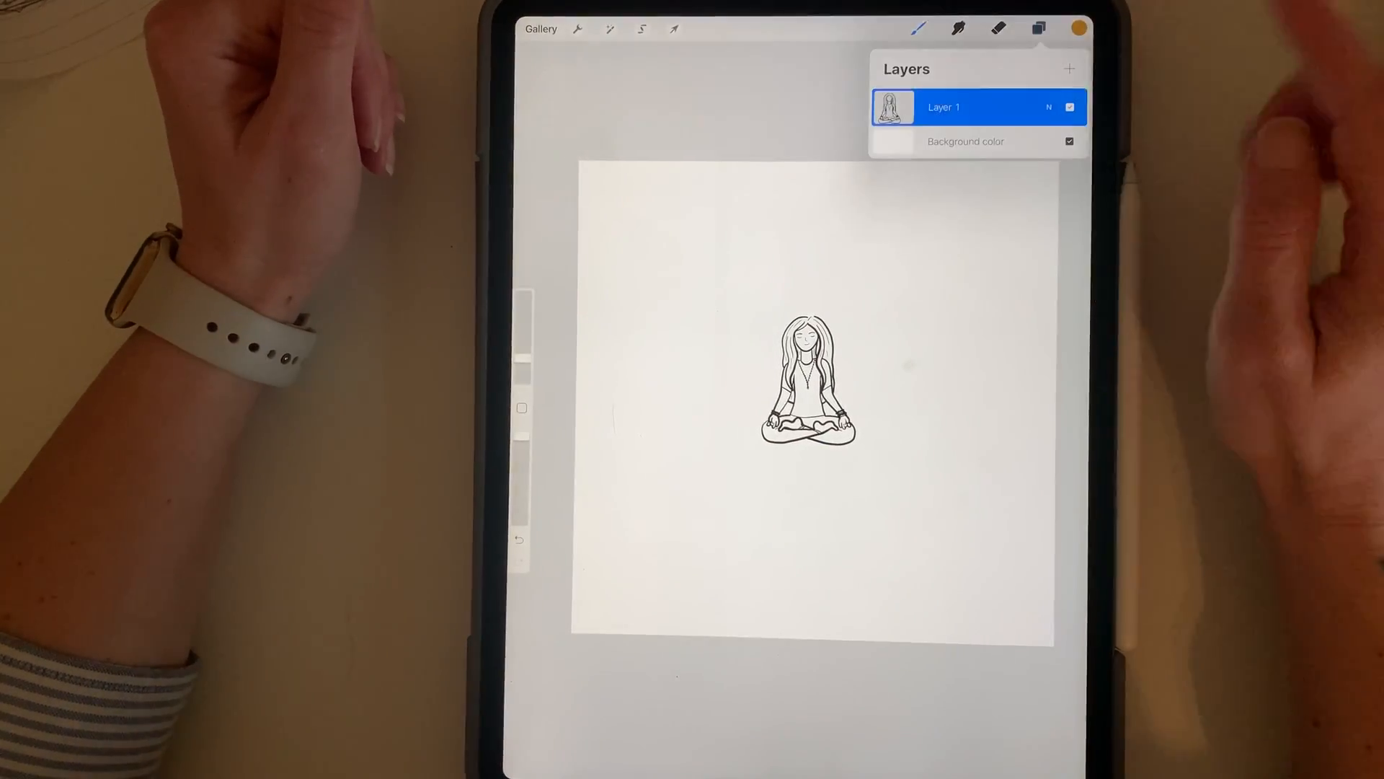
# Step: Drag the meditating figure into the canvas's top-left corner with the Transform tool
pyautogui.click(1048, 106)
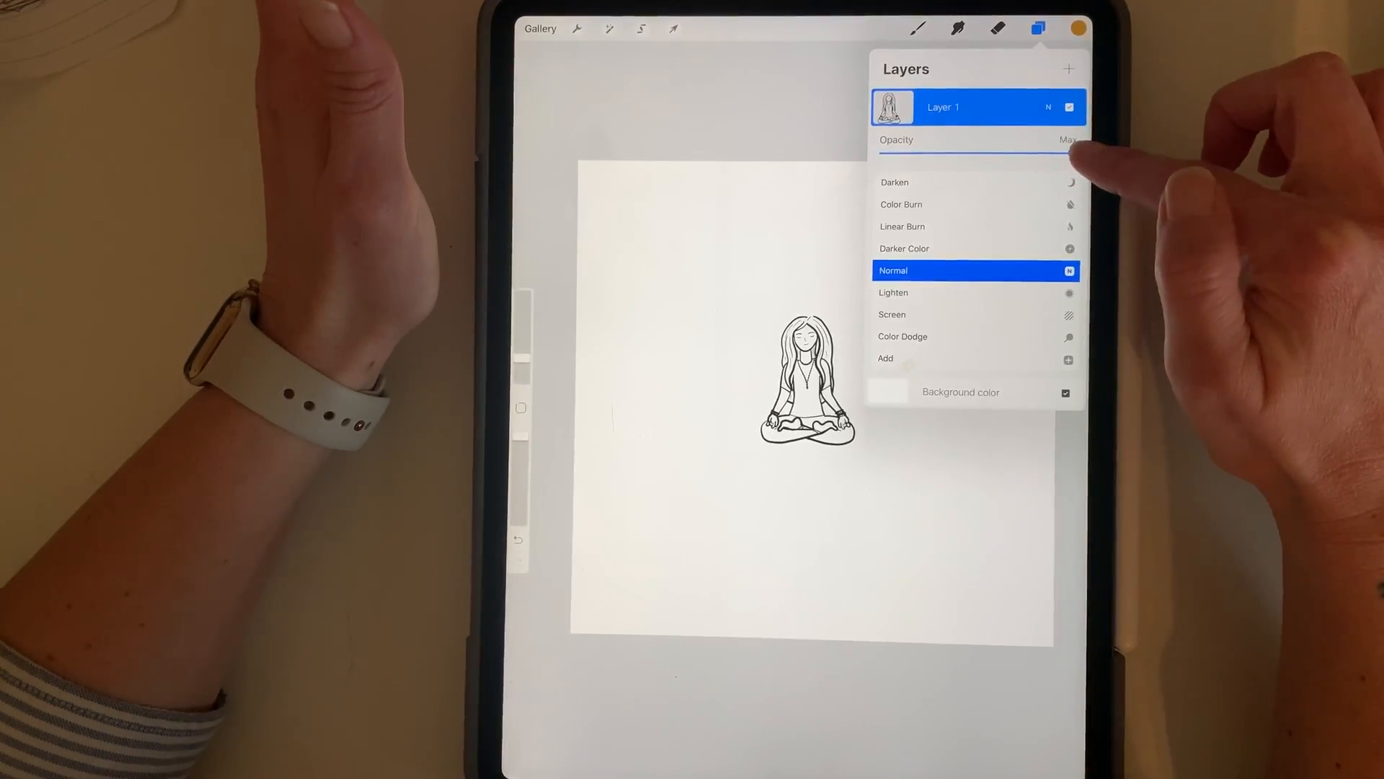
pyautogui.click(673, 29)
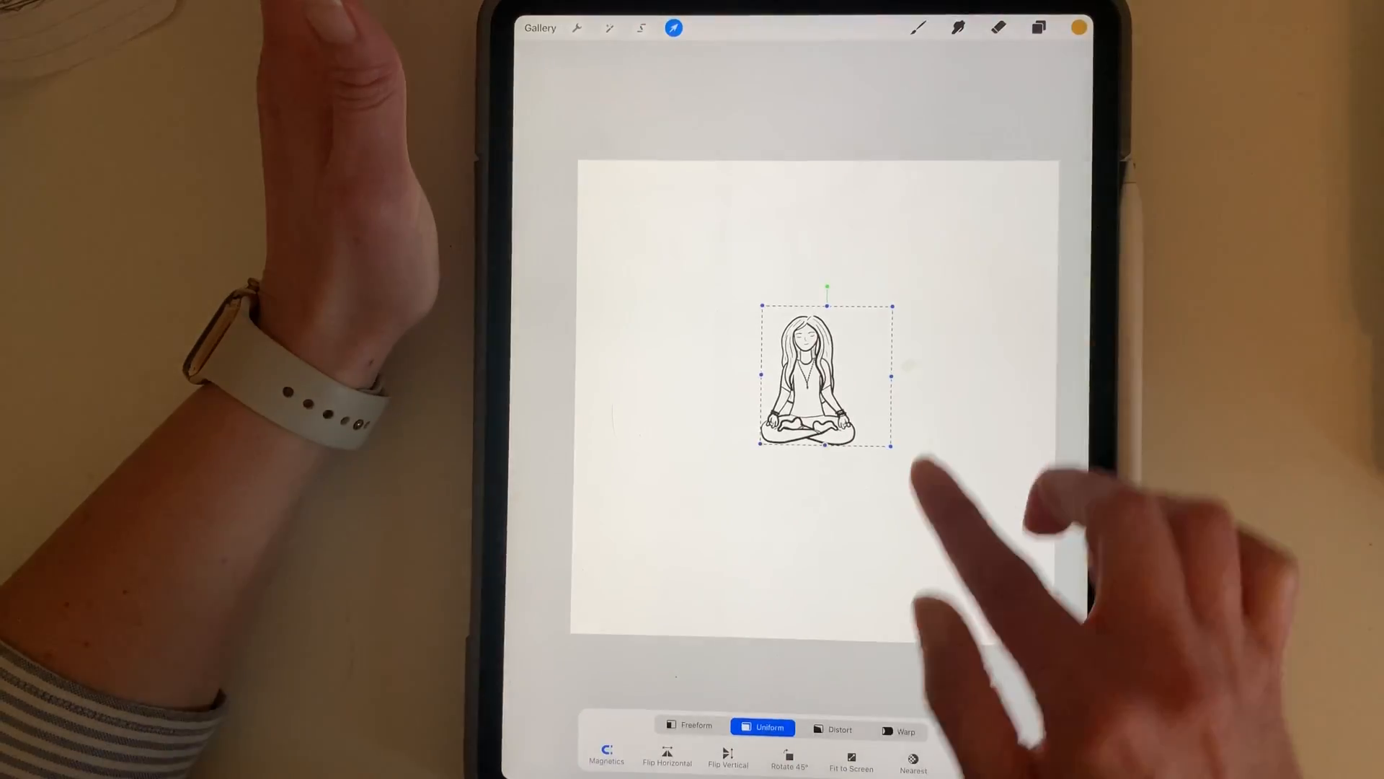
pyautogui.moveTo(825, 380); pyautogui.dragTo(656, 256)
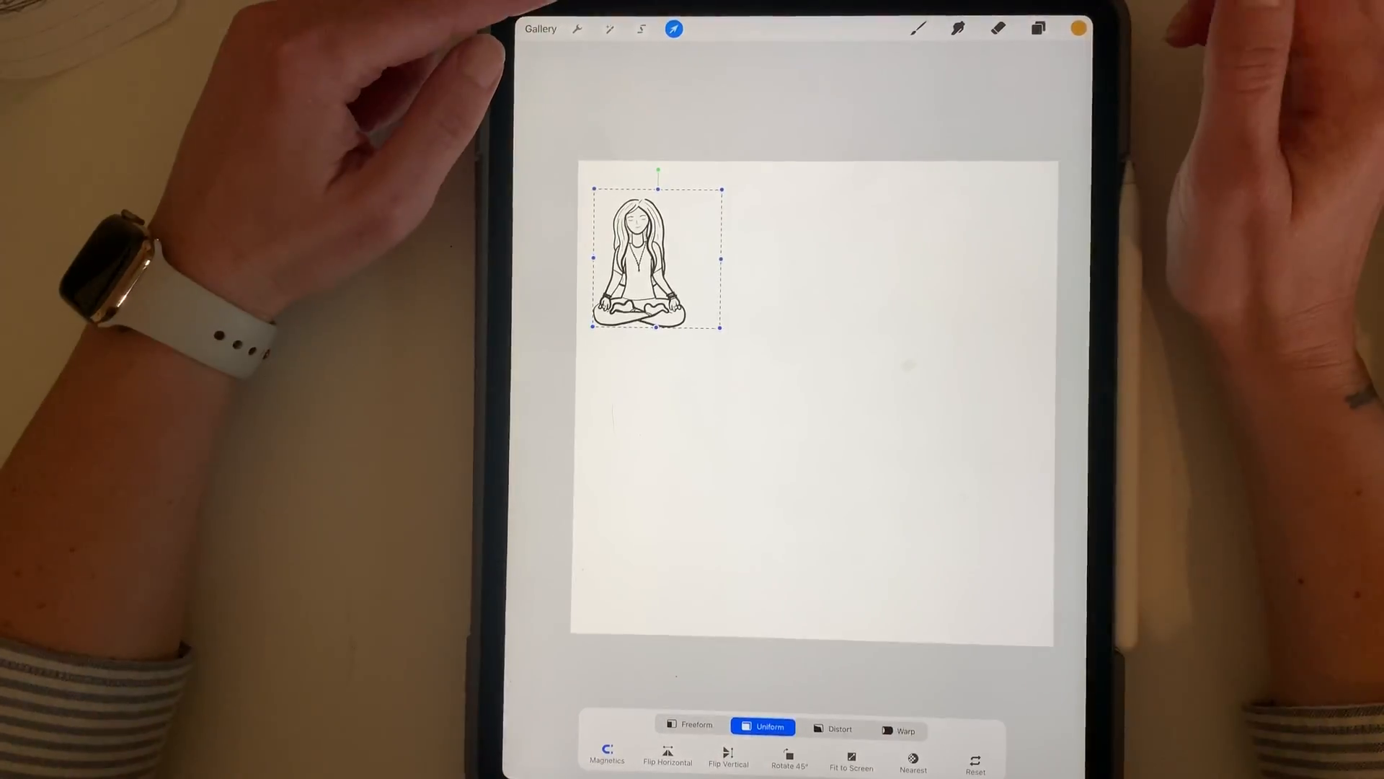
pyautogui.click(1038, 28)
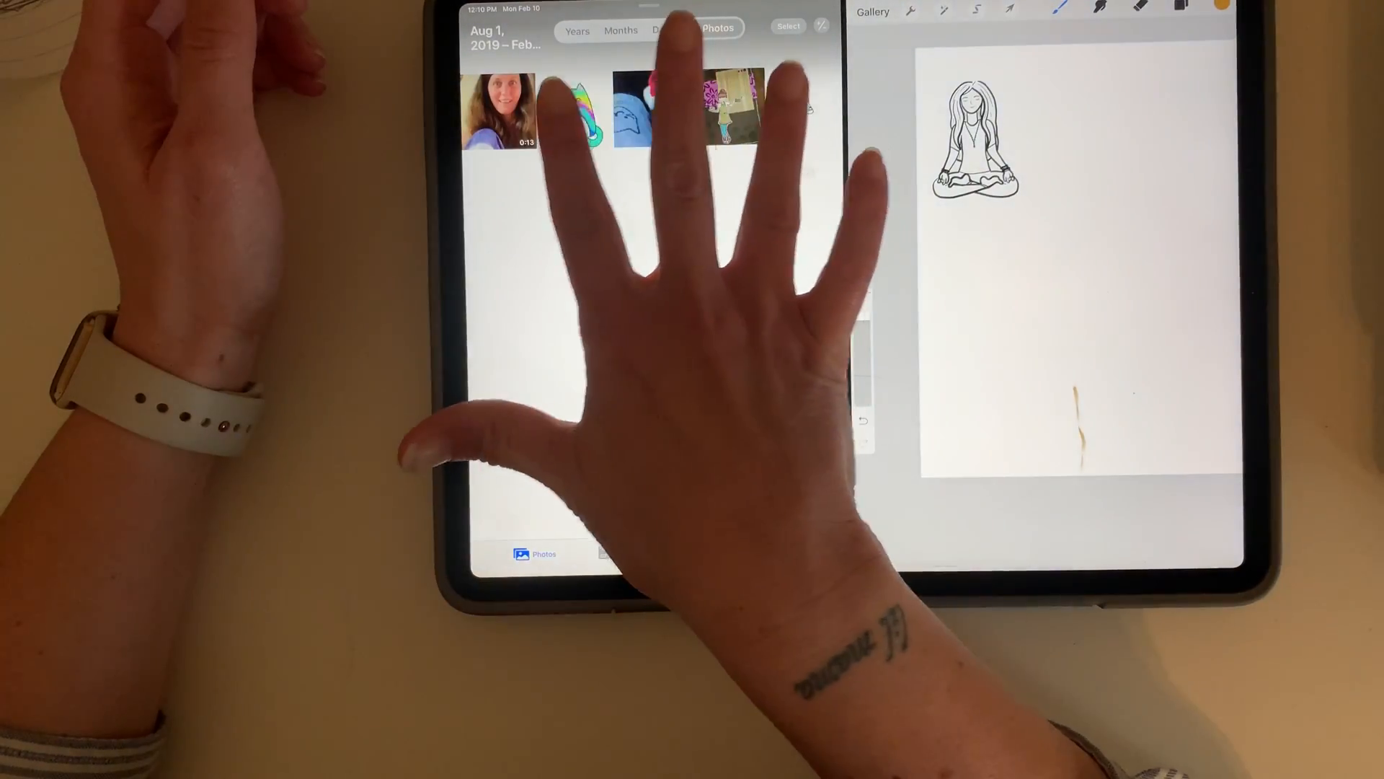
# Step: Open Photos in Split View beside the Procreate canvas
pyautogui.click(729, 110)
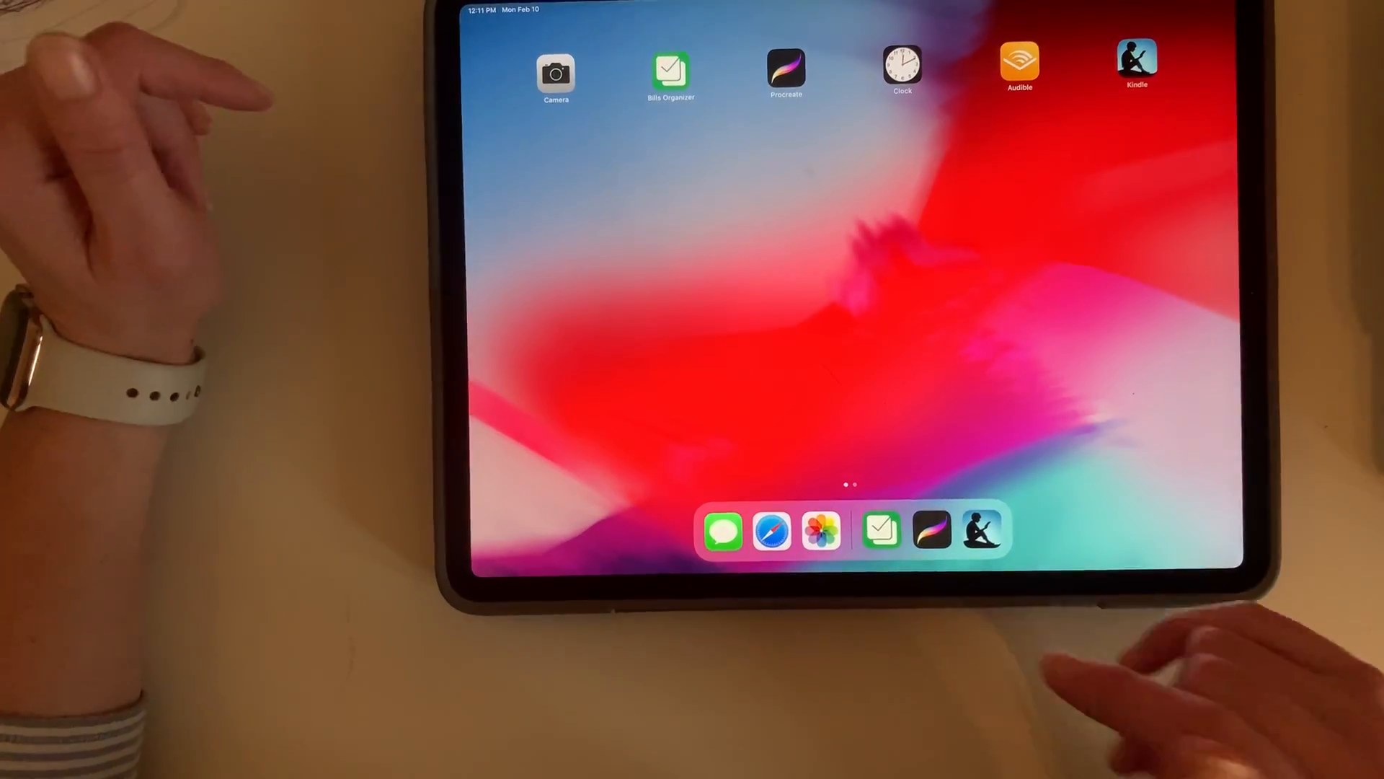
# Step: Launch Safari from the Dock to load pinterest.com
pyautogui.click(771, 528)
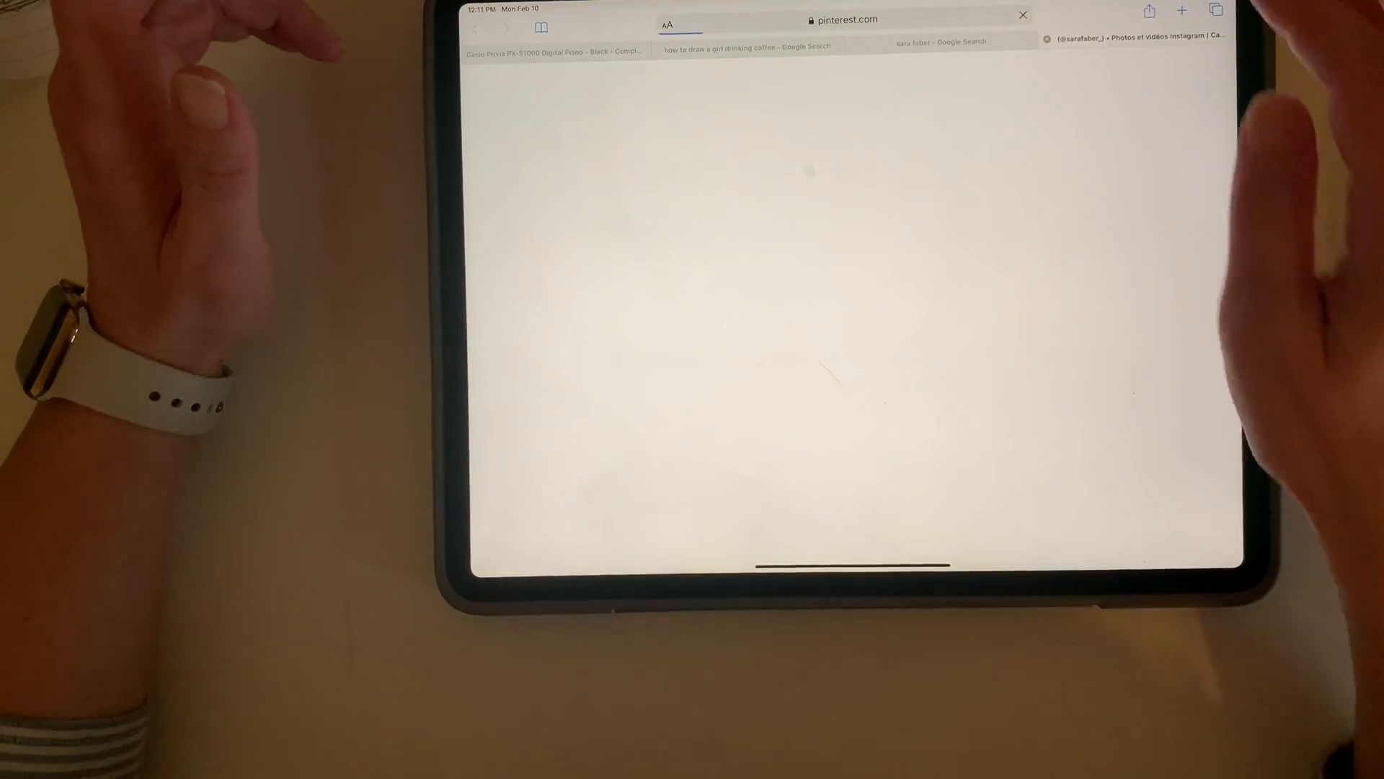